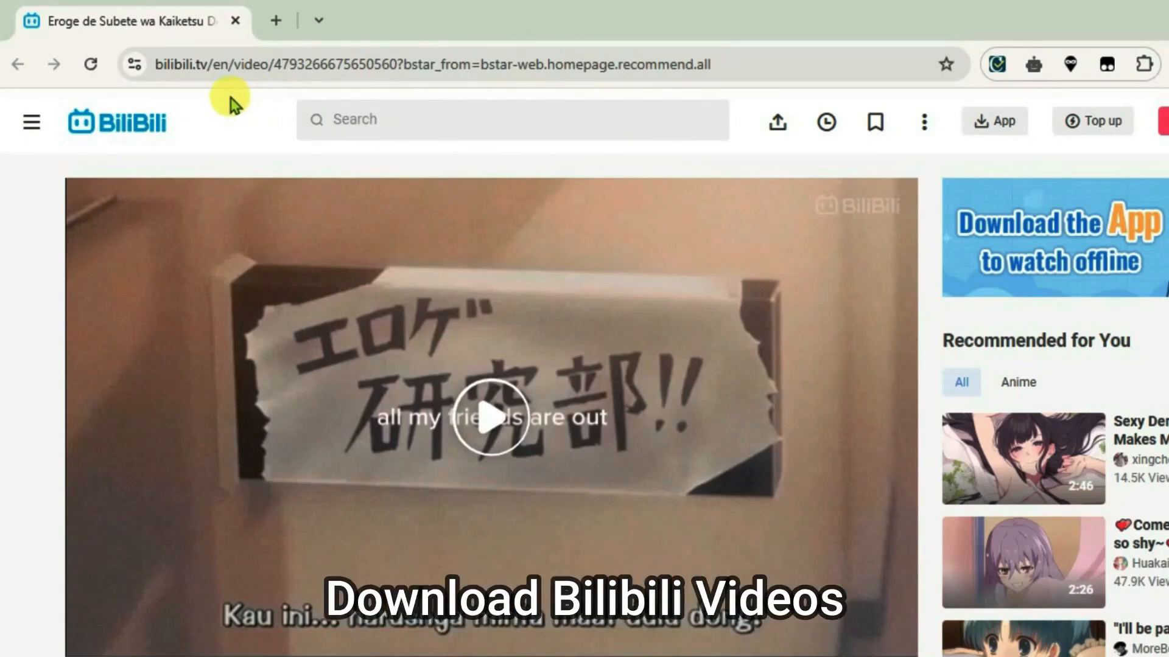
{"action": "mouse_move", "coordinate": [604, 161]}
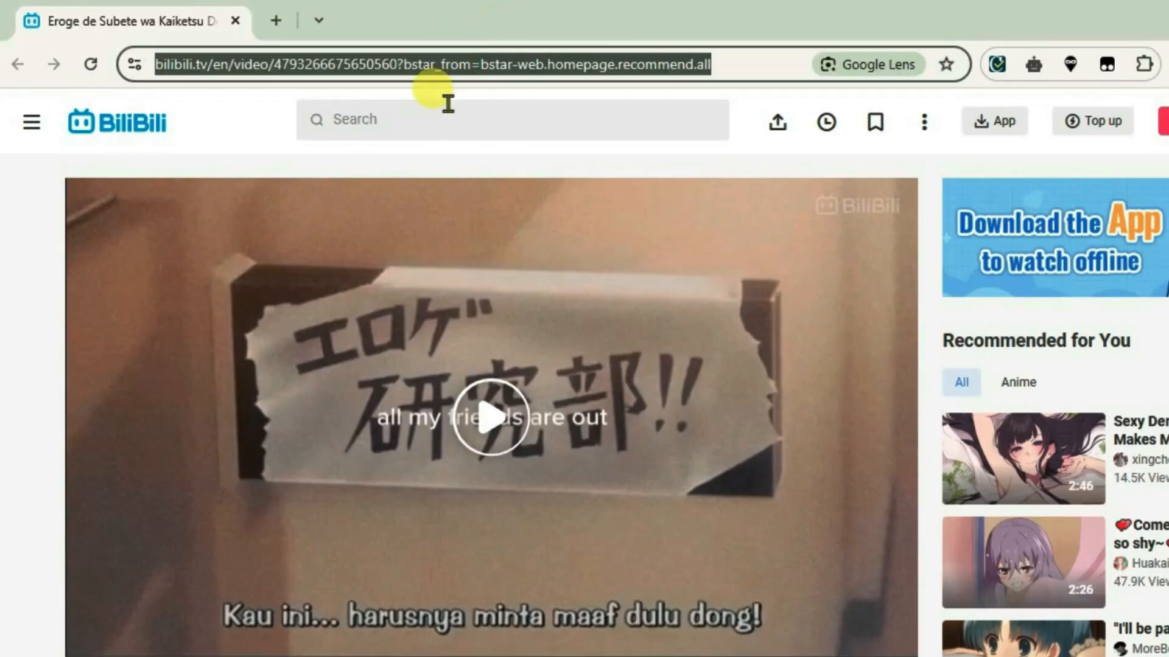
Search Google for 'bravedown bilibili' in a new browser tab.
{"action": "left_click", "coordinate": [518, 21]}
{"action": "type", "text": "br"}
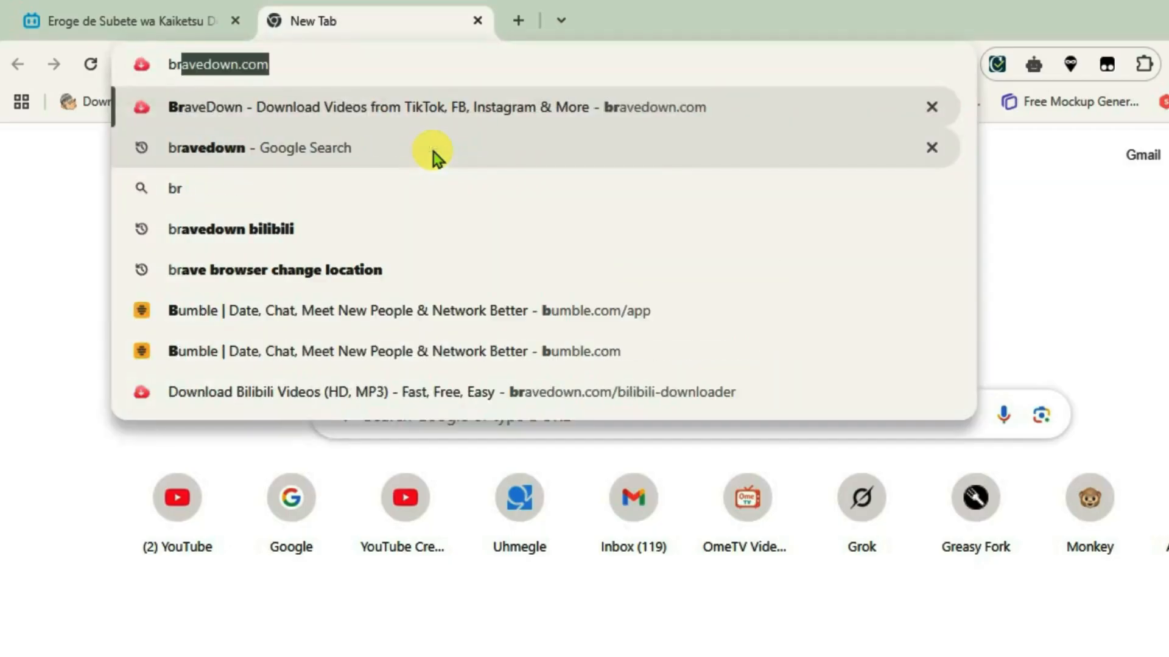
{"action": "left_click", "coordinate": [230, 229]}
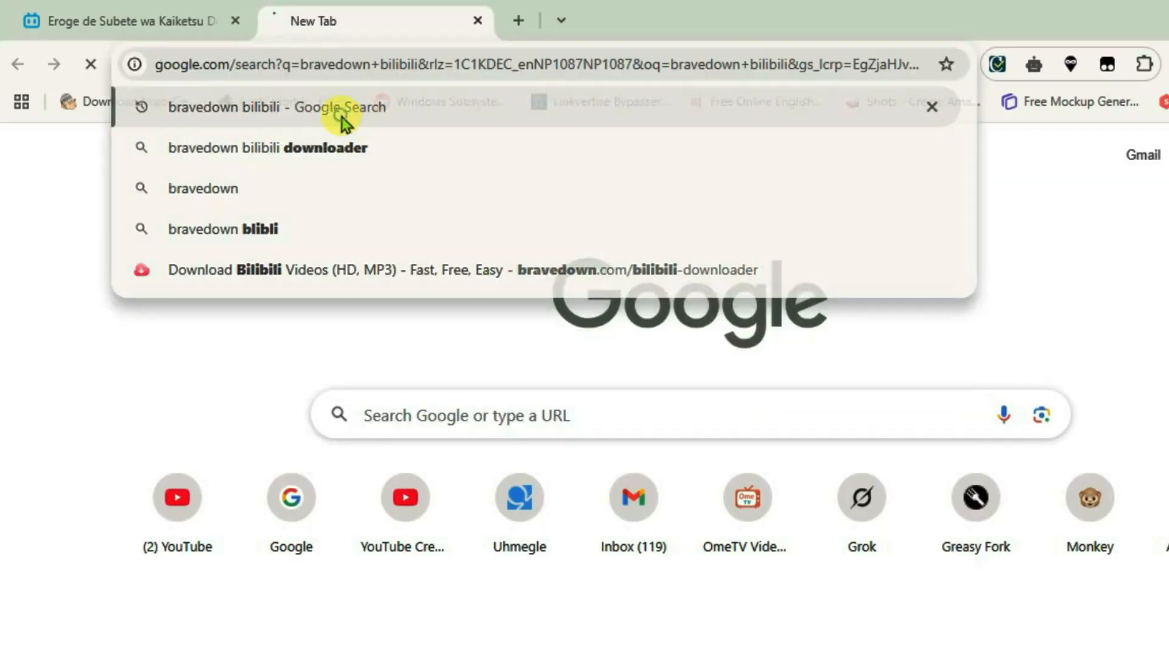
{"action": "left_click", "coordinate": [257, 107]}
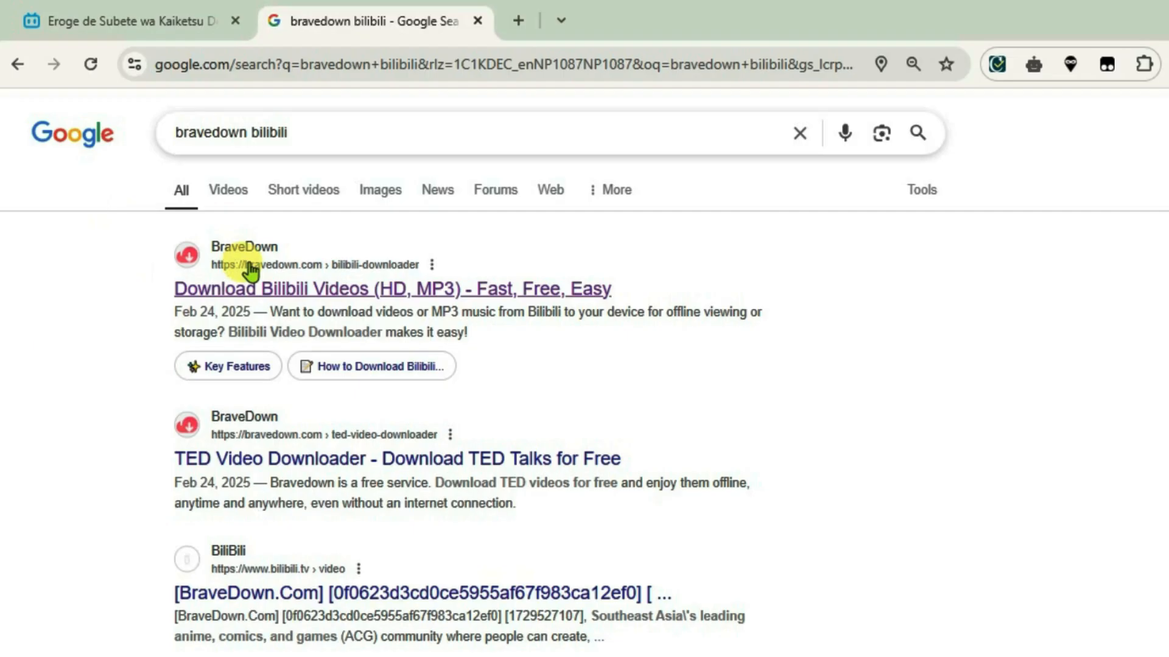
Go to the BraveDown Bilibili downloader page and check the installed extensions list.
{"action": "left_click", "coordinate": [391, 289]}
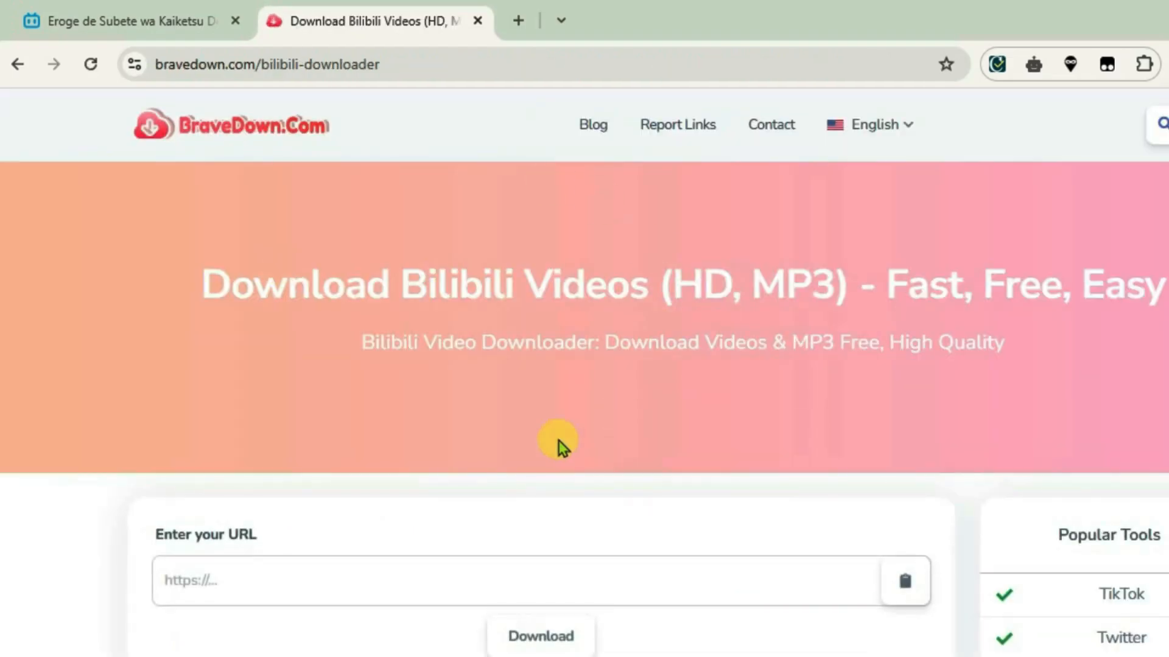
{"action": "mouse_move", "coordinate": [585, 230]}
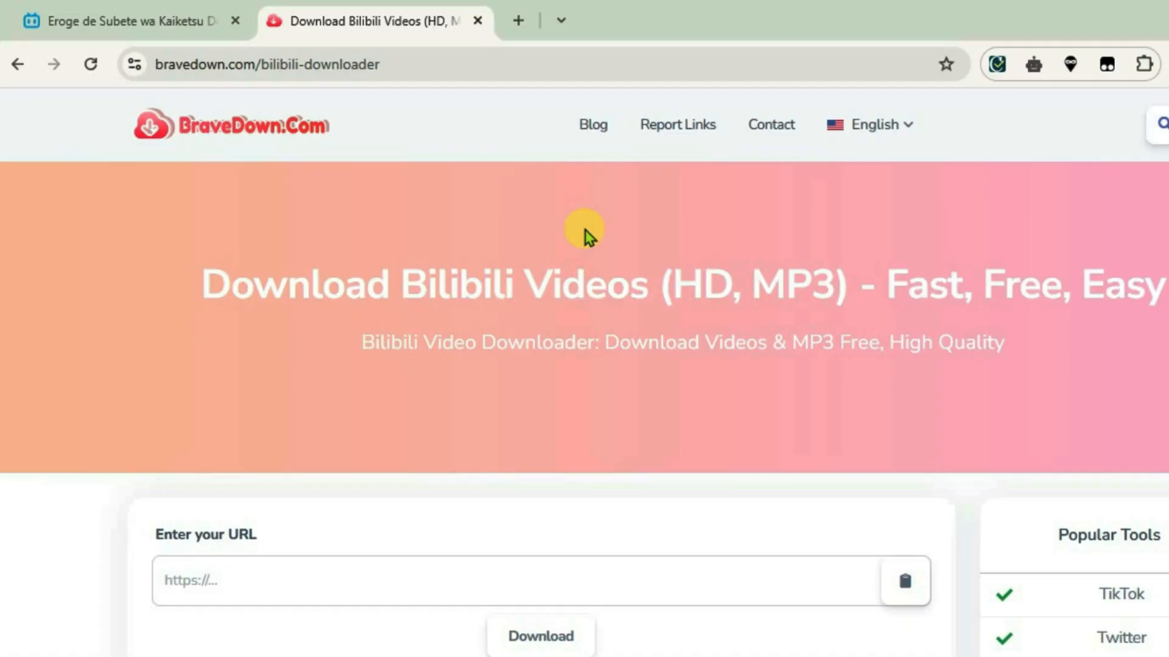
{"action": "left_click", "coordinate": [1144, 65]}
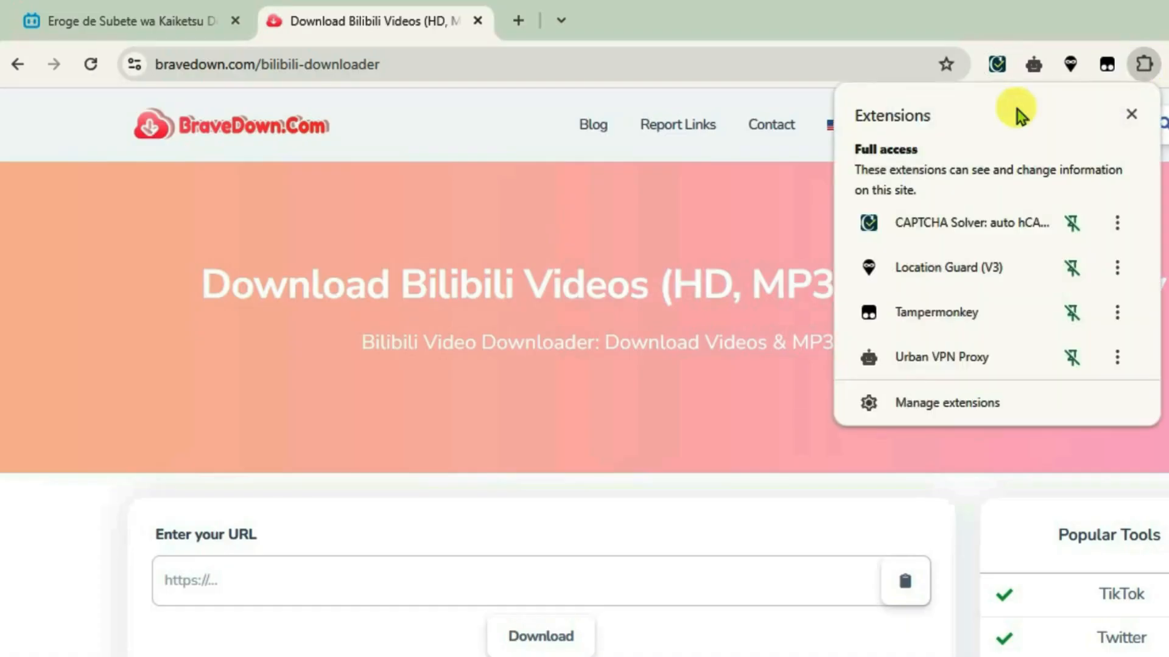
{"action": "mouse_move", "coordinate": [659, 205]}
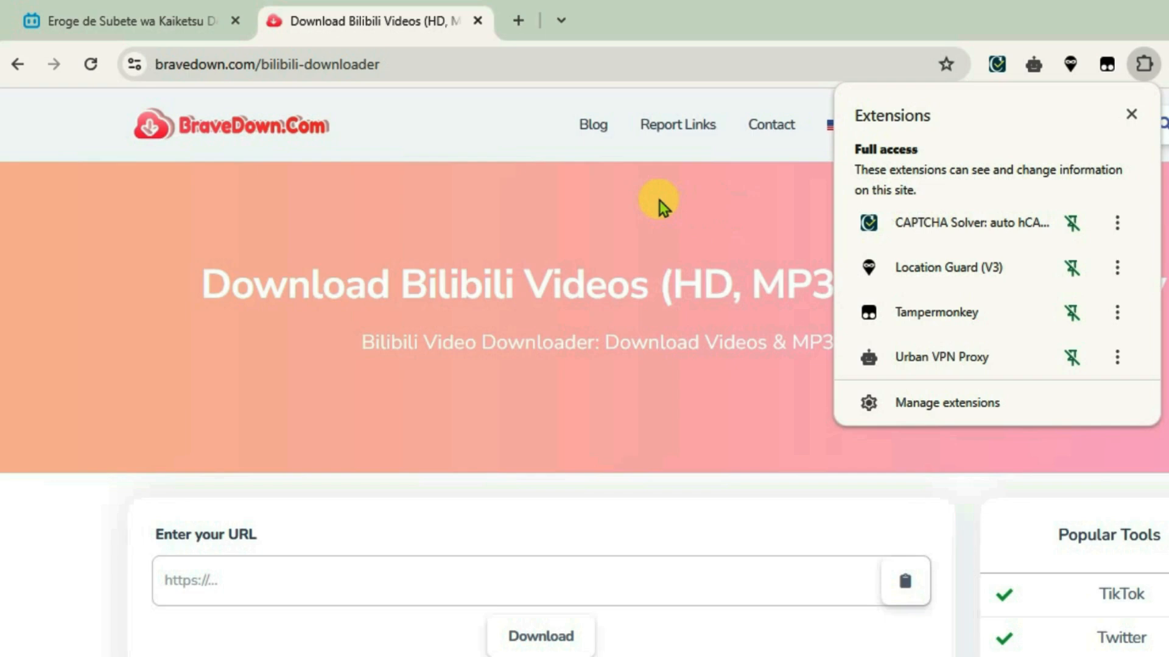
{"action": "left_click", "coordinate": [1144, 64]}
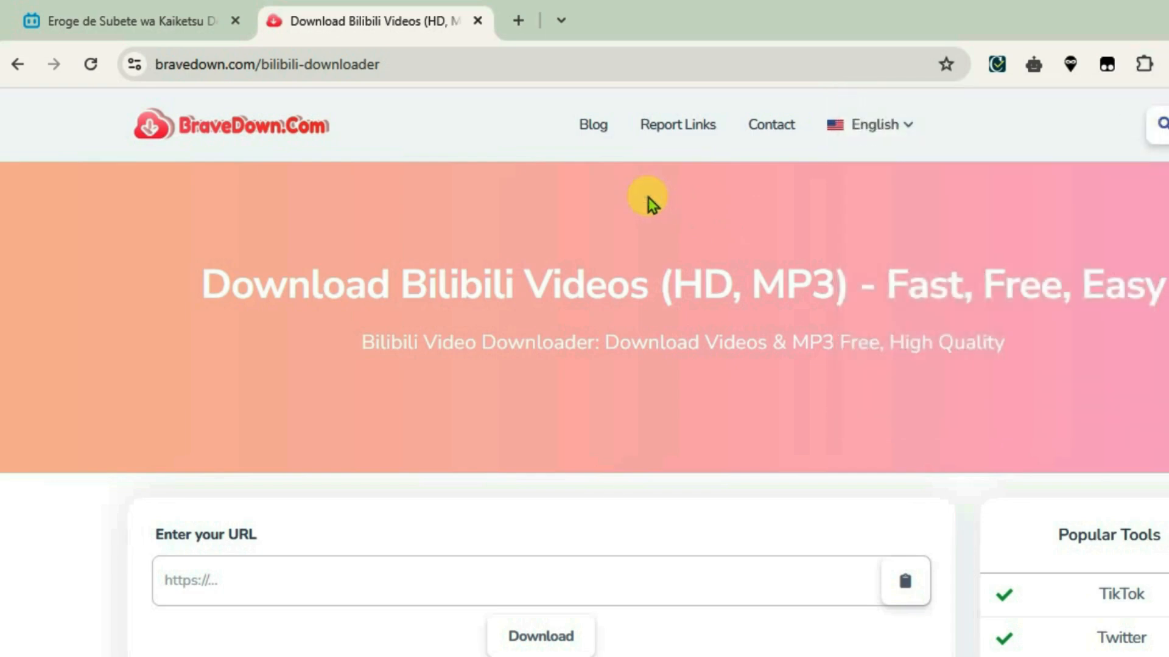
{"action": "mouse_move", "coordinate": [625, 274]}
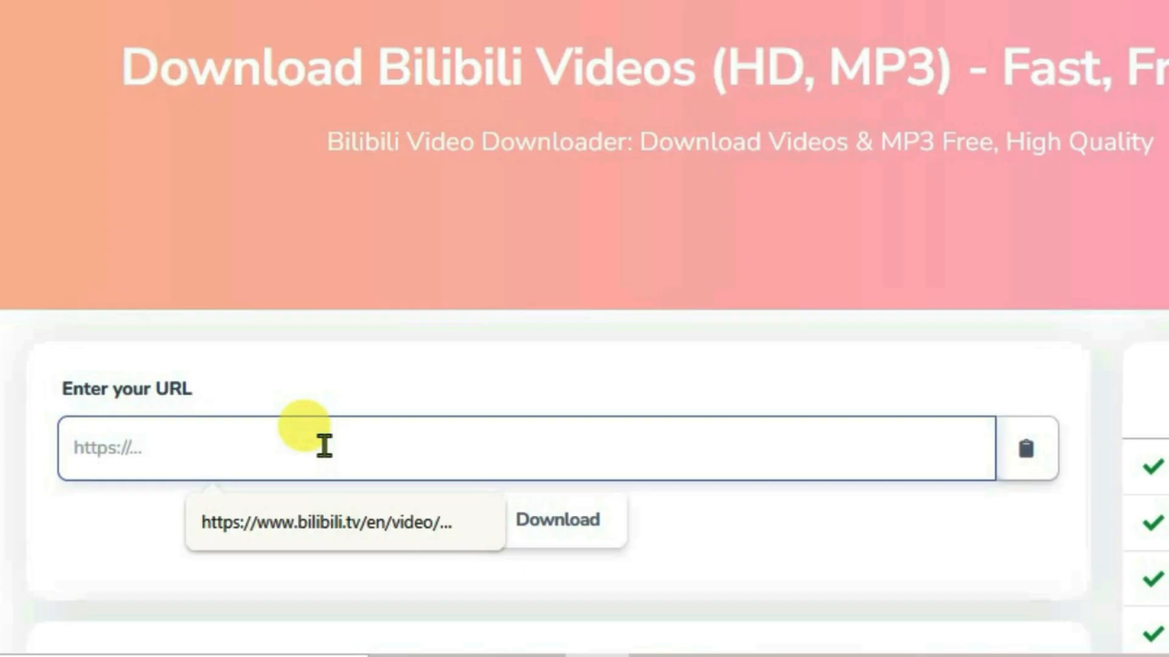
Paste the Bilibili video link into the URL field and fetch its download options.
{"action": "left_click", "coordinate": [328, 522]}
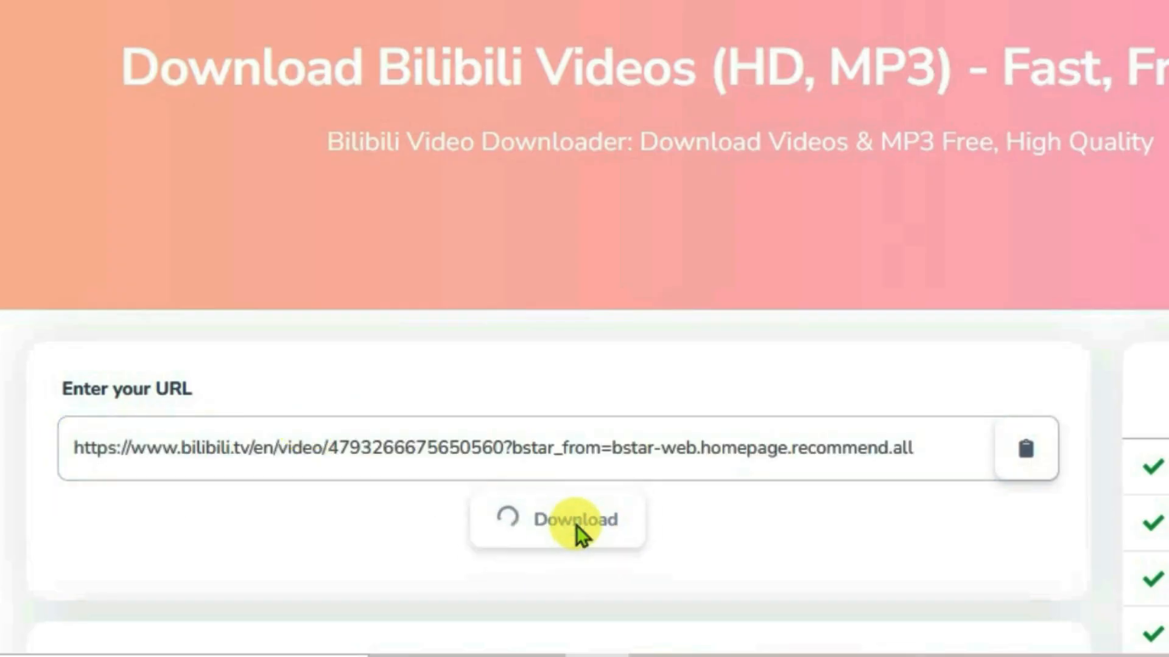
{"action": "left_click", "coordinate": [556, 520]}
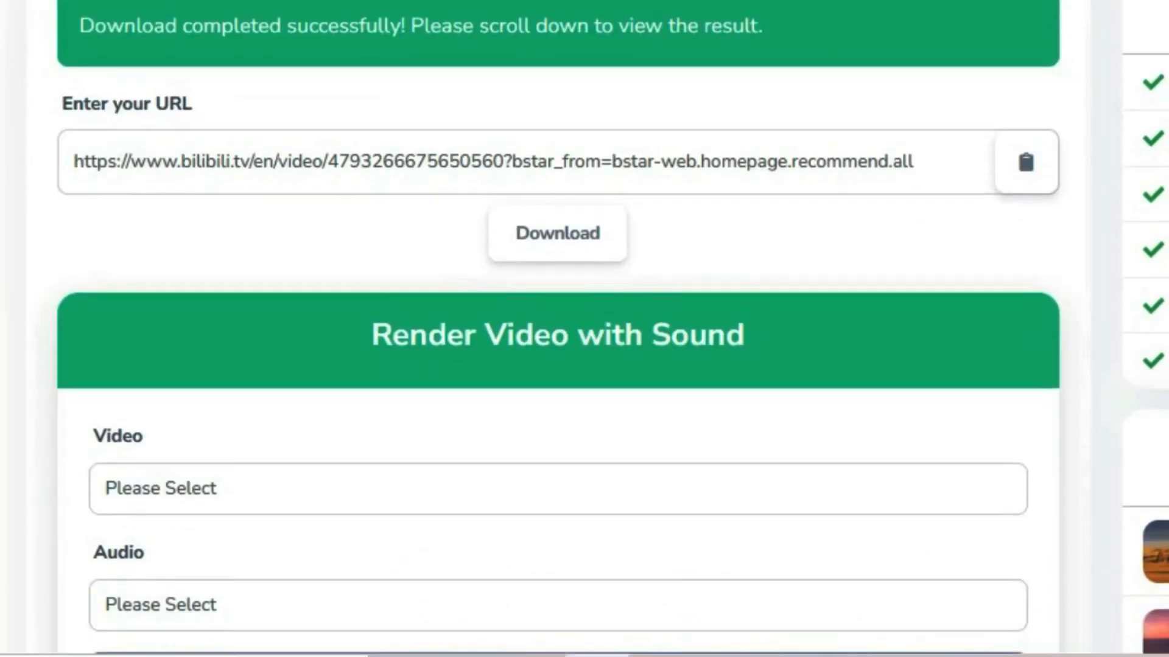
Choose 360P mp4 h264 video with 119 kbps audio and render the video.
{"action": "scroll", "scroll_direction": "down", "scroll_amount": 3}
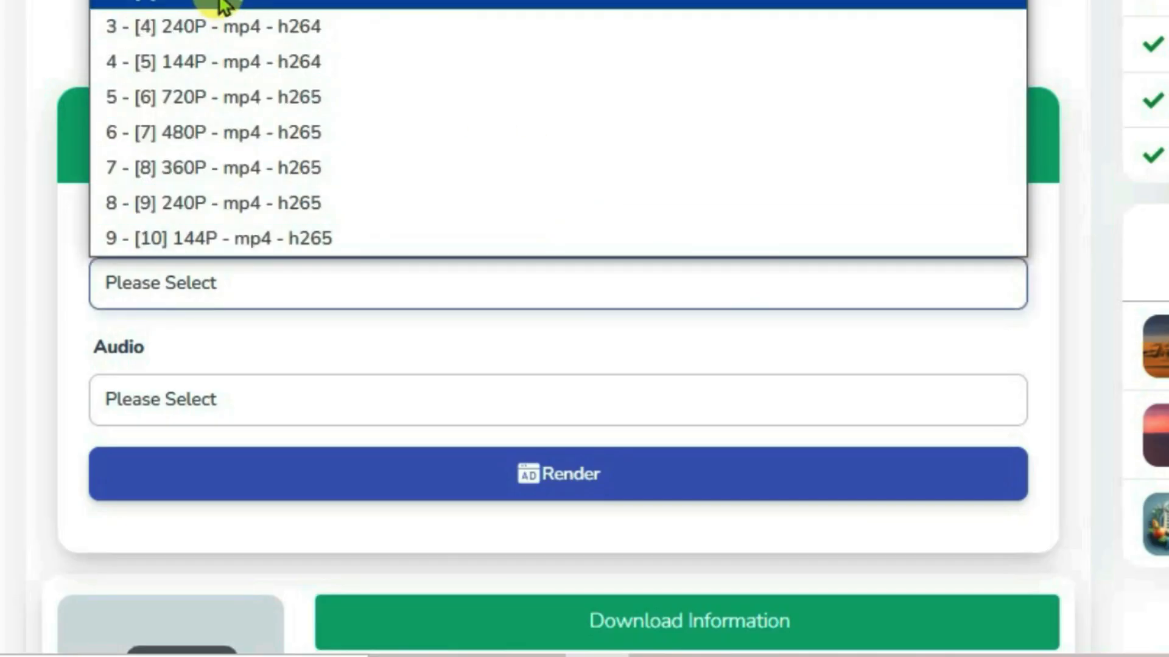
{"action": "left_click", "coordinate": [217, 3]}
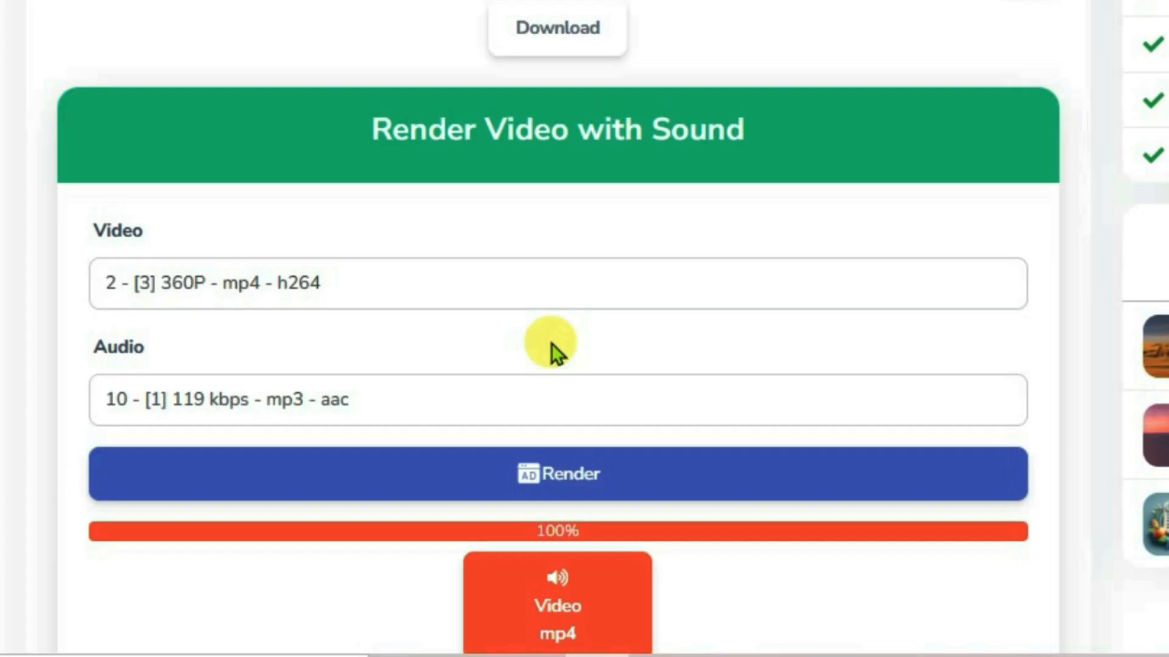
{"action": "mouse_move", "coordinate": [674, 533]}
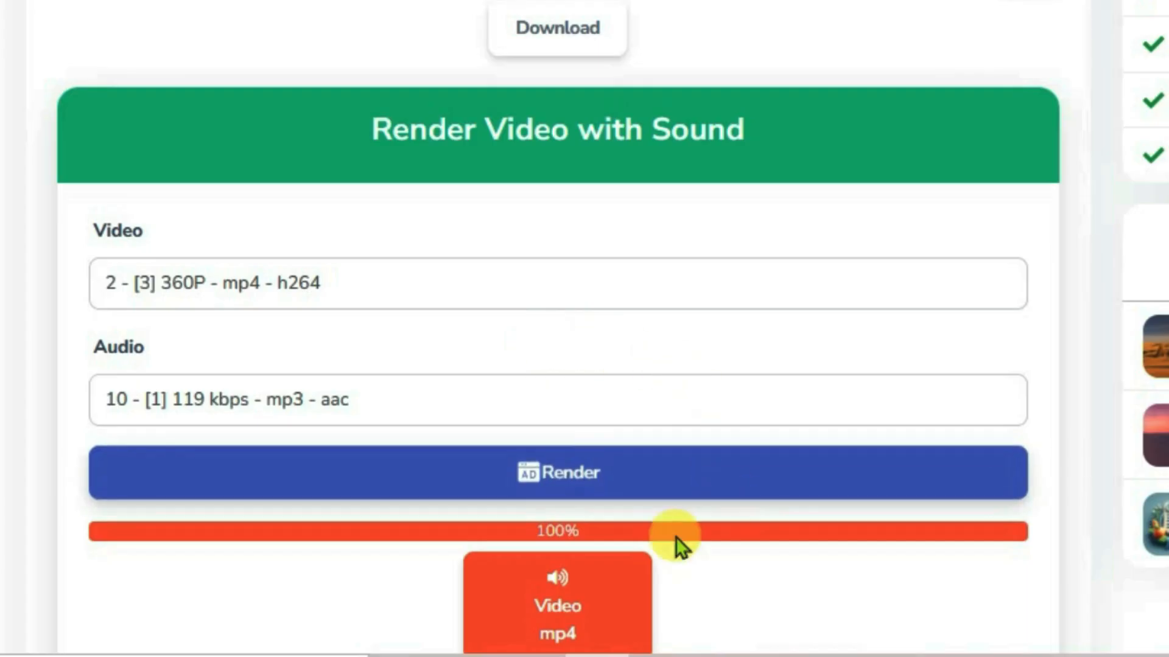
{"action": "mouse_move", "coordinate": [615, 347]}
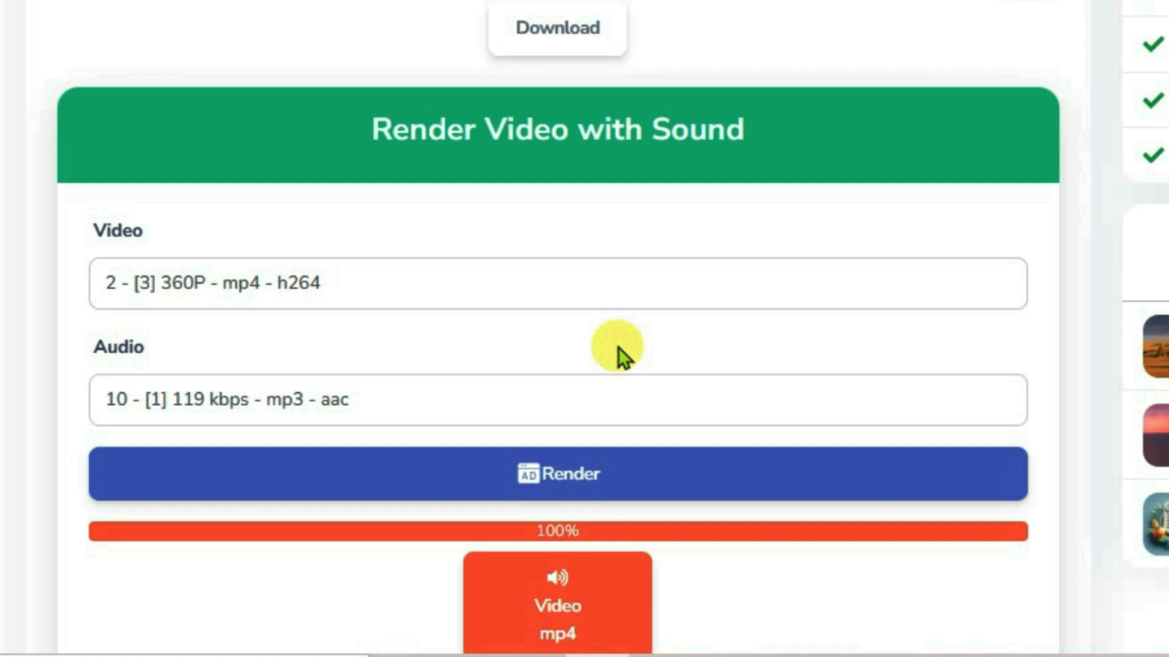
Download the rendered mp4 video and play it in VLC media player from the browser downloads.
{"action": "scroll", "scroll_direction": "down", "scroll_amount": 3}
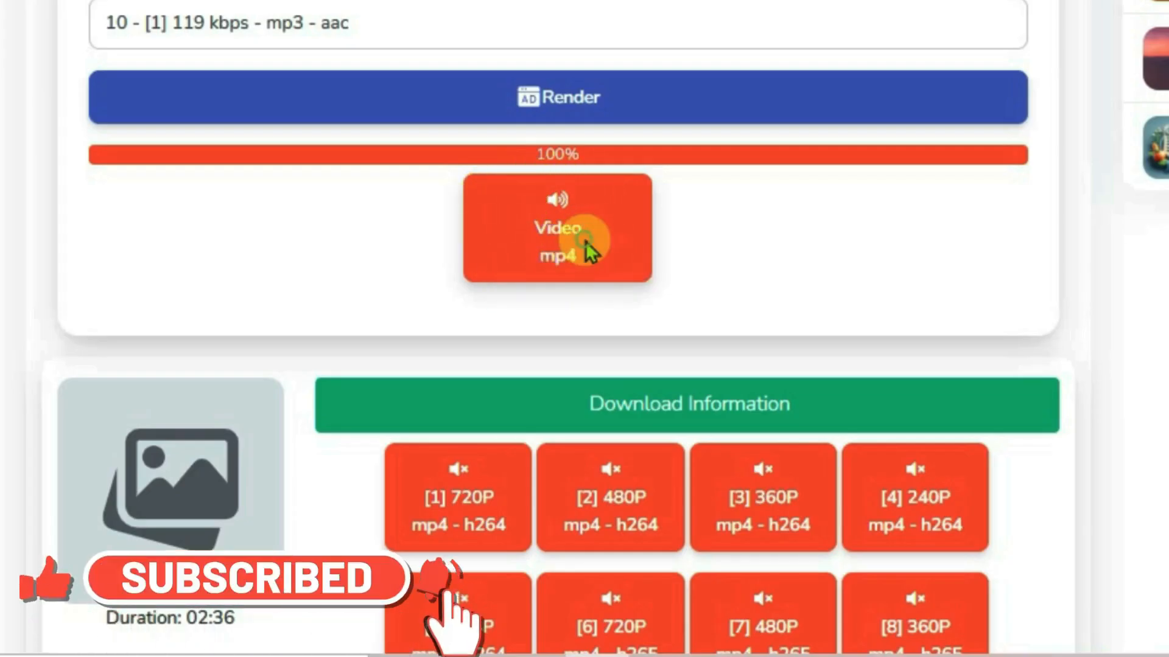
{"action": "left_click", "coordinate": [556, 227]}
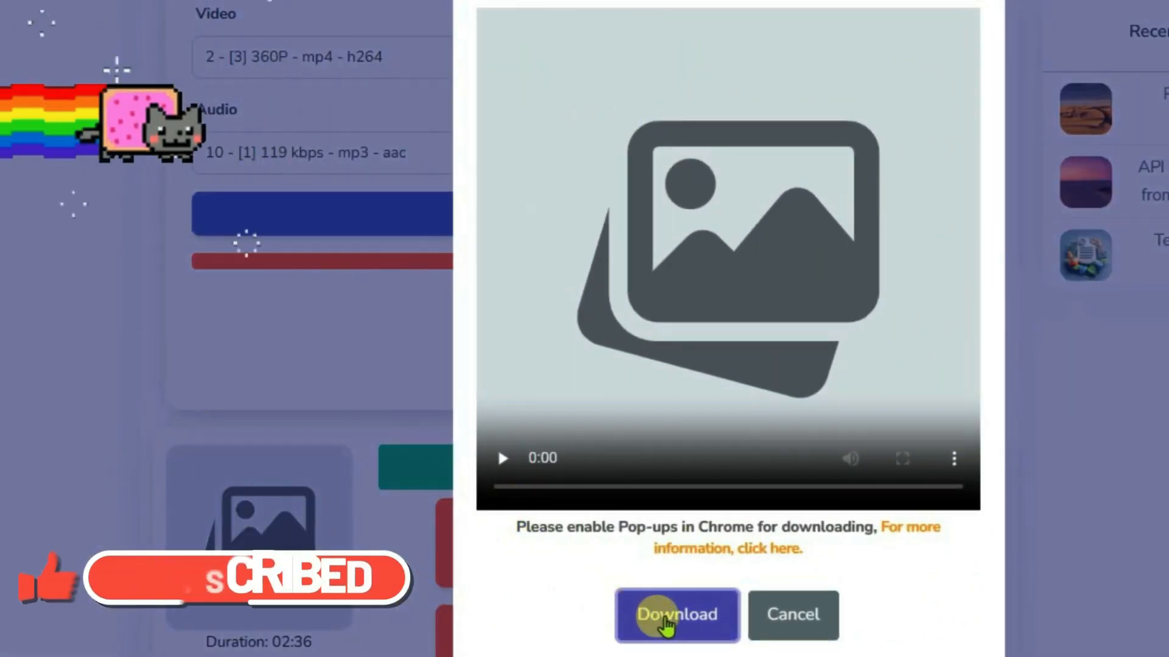
{"action": "left_click", "coordinate": [674, 615]}
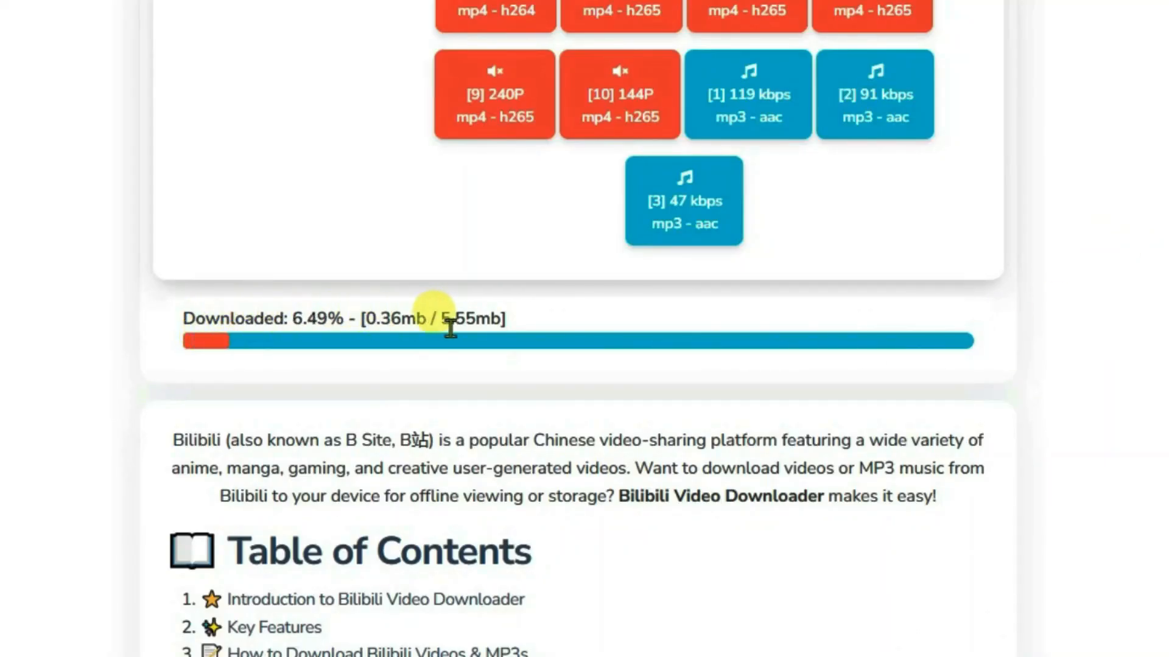
{"action": "left_click", "coordinate": [1018, 72]}
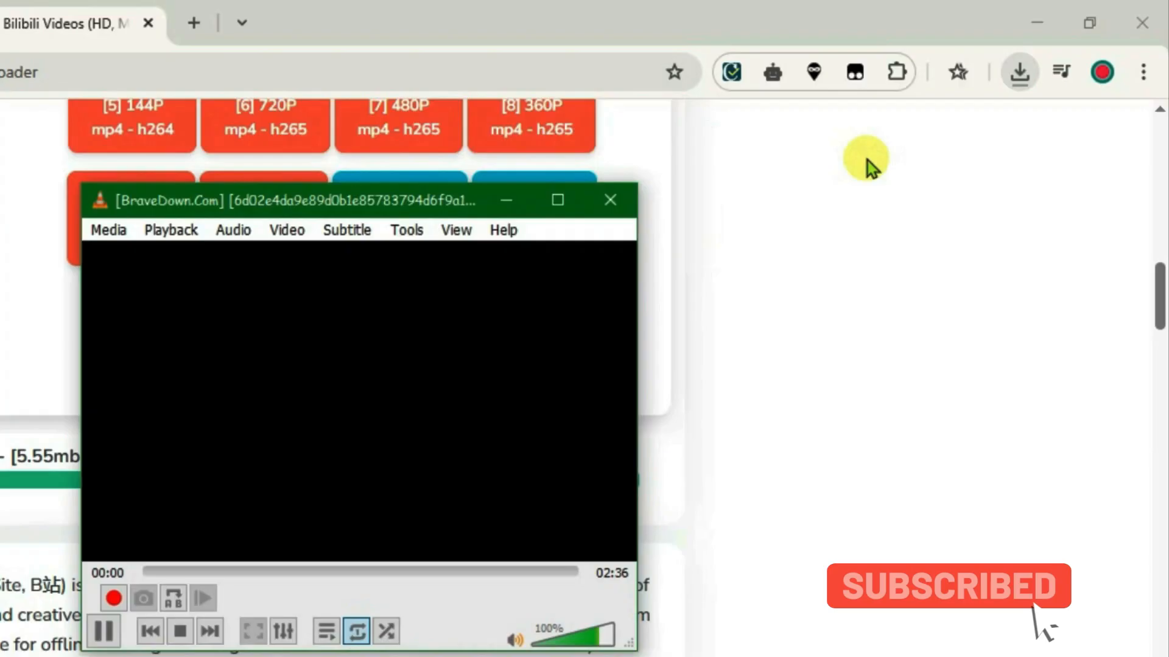
{"action": "left_click", "coordinate": [104, 631]}
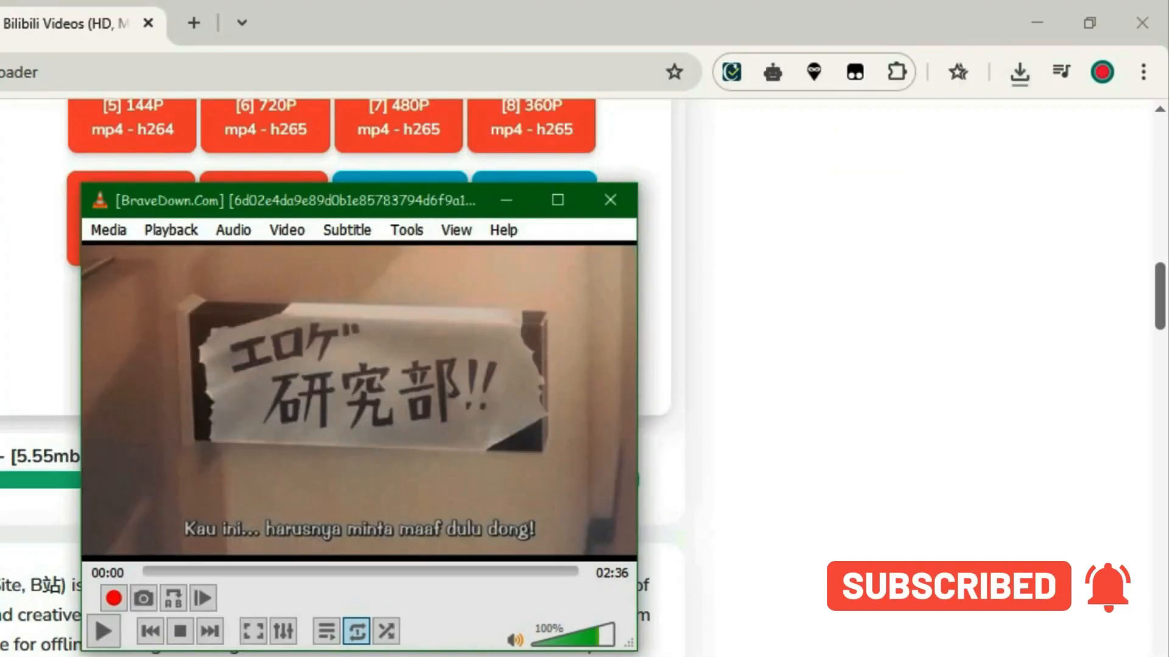